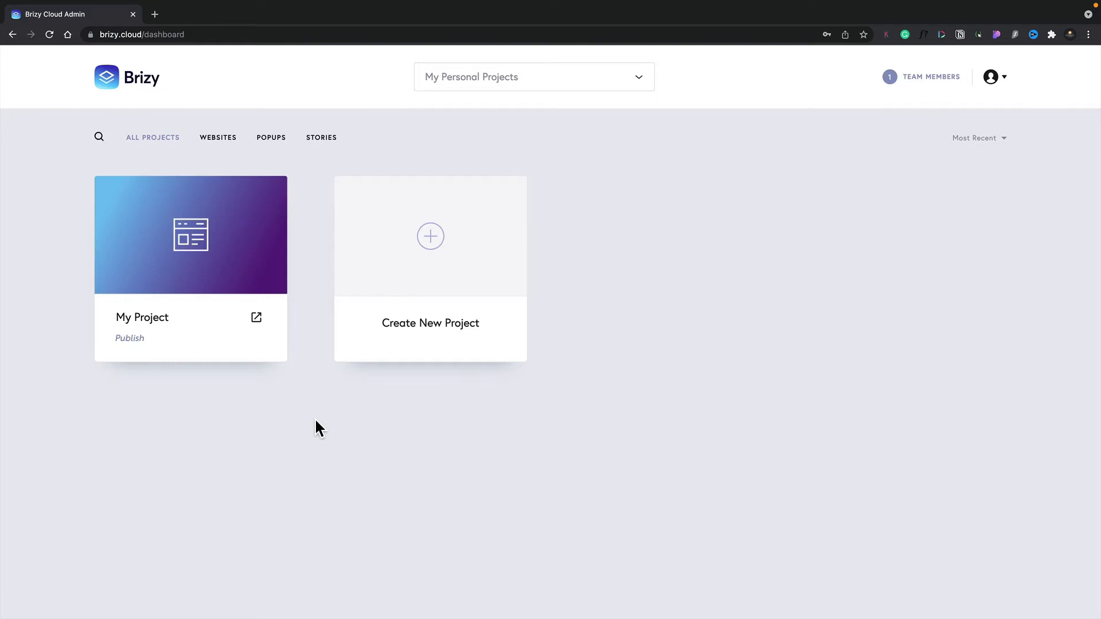
mouse_move(700, 182)
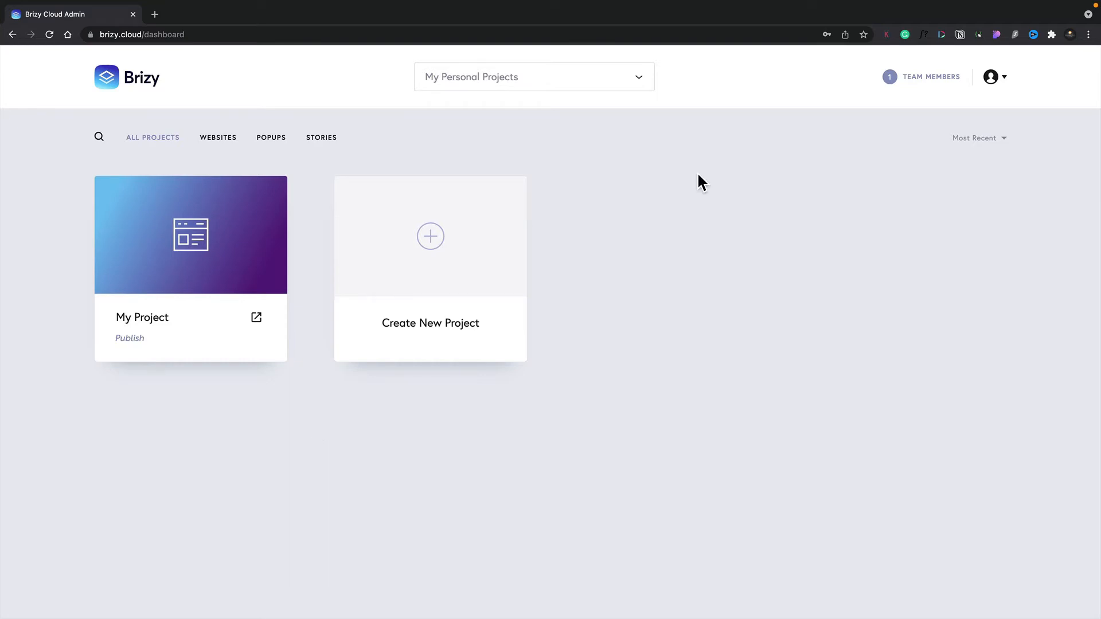
mouse_move(655, 138)
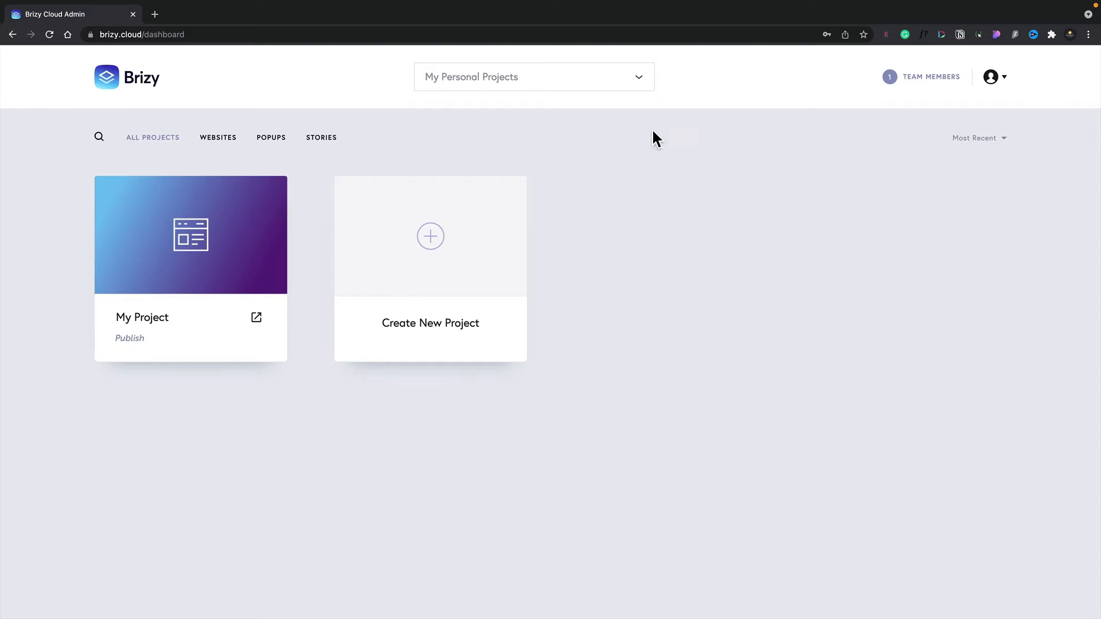
mouse_move(502, 81)
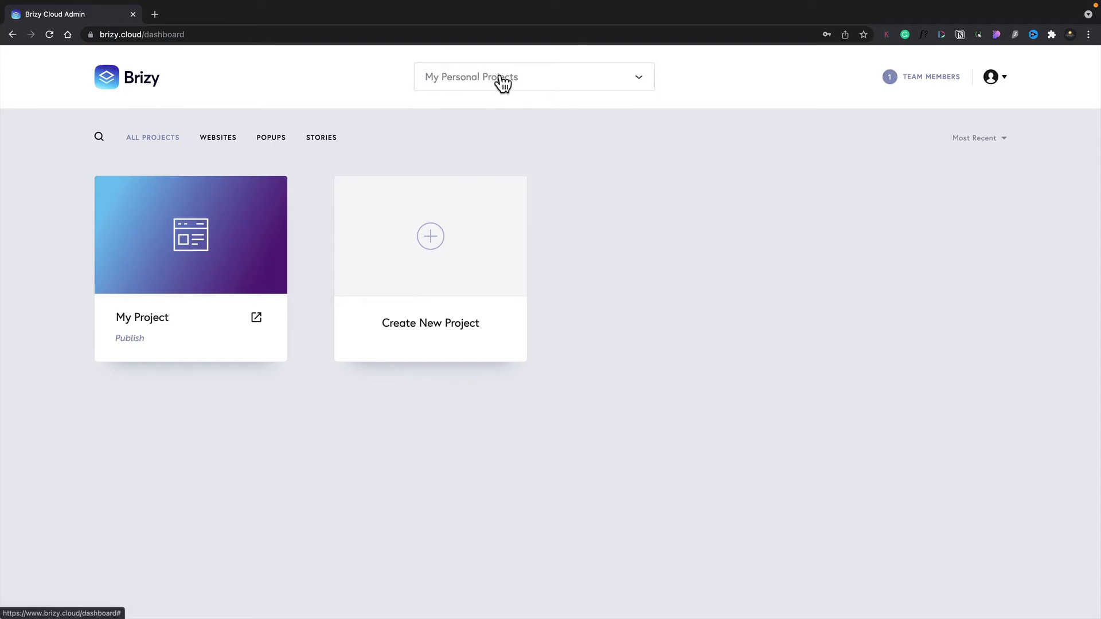
mouse_move(560, 80)
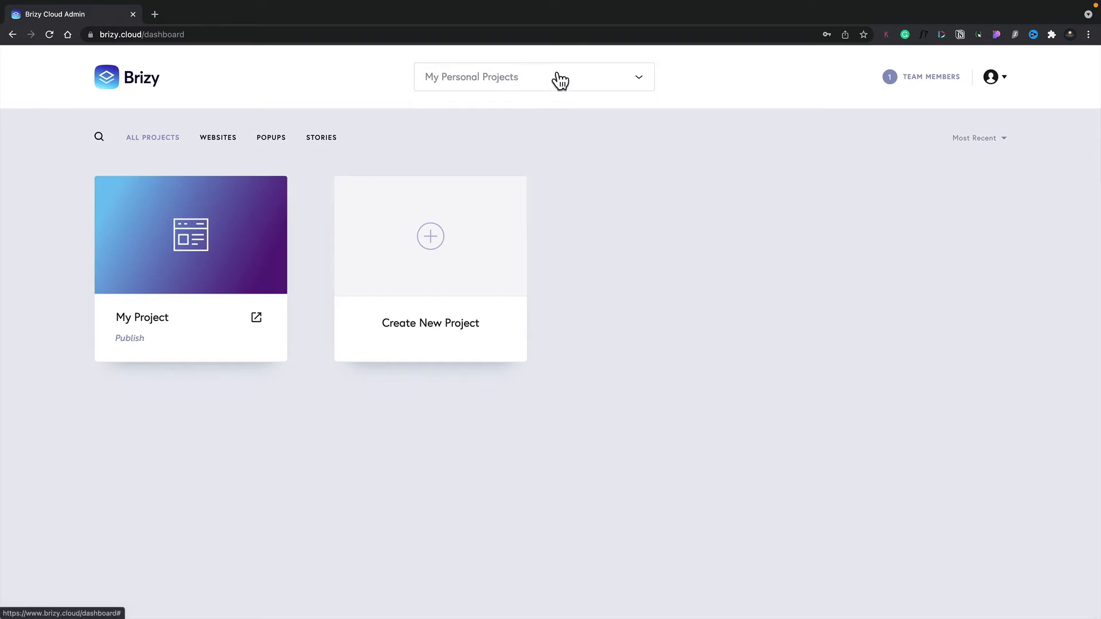
Switch the dashboard to the Client Projects workspace from the workspace dropdown
click(532, 77)
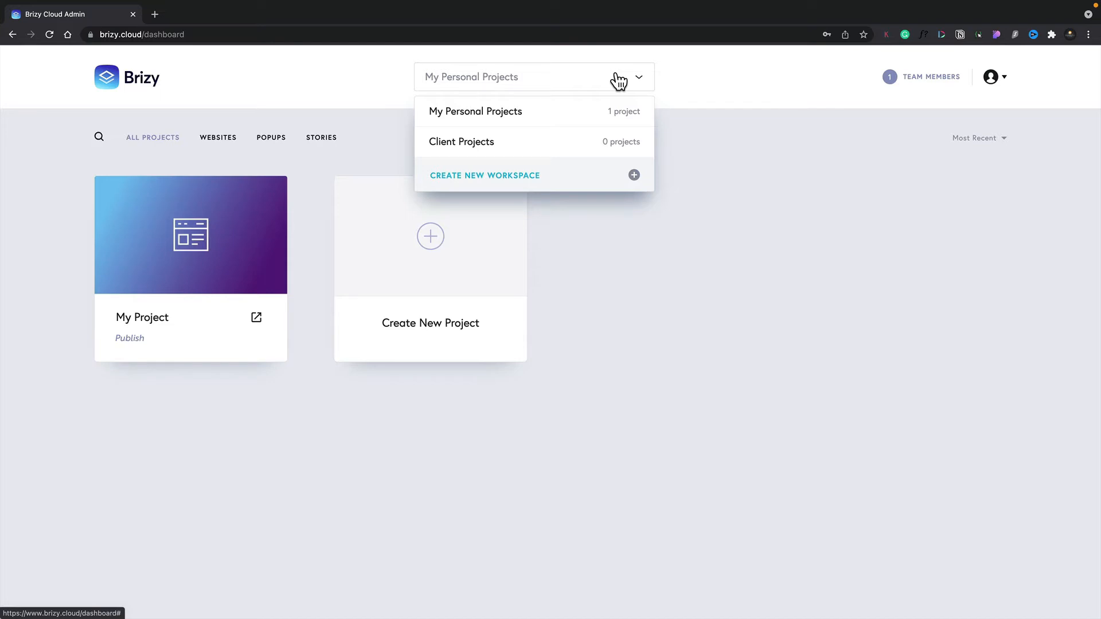
mouse_move(572, 112)
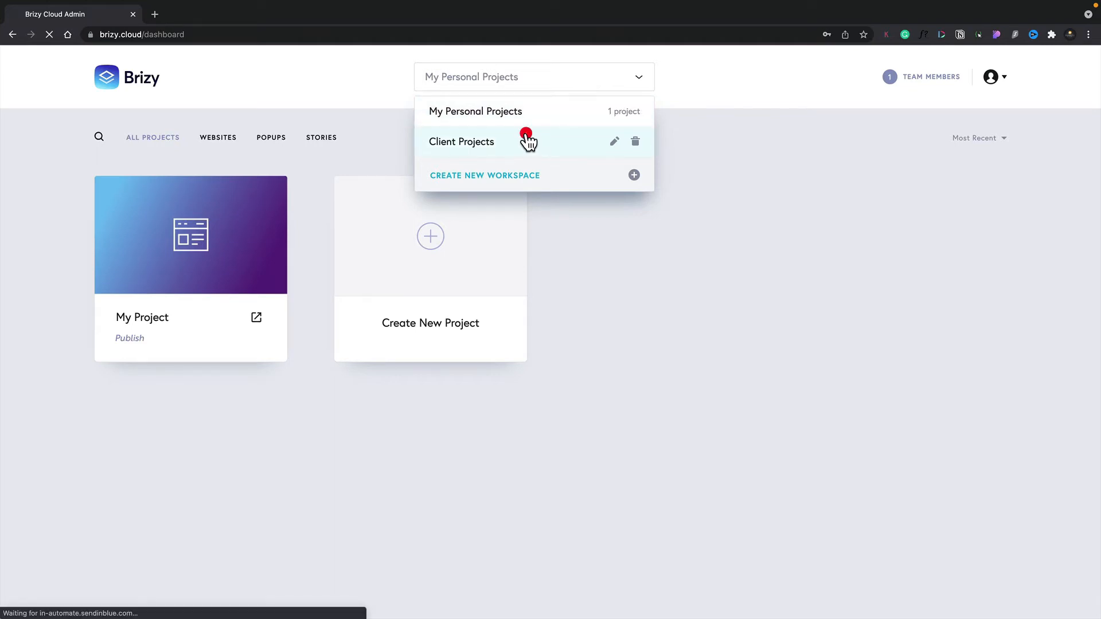
click(461, 141)
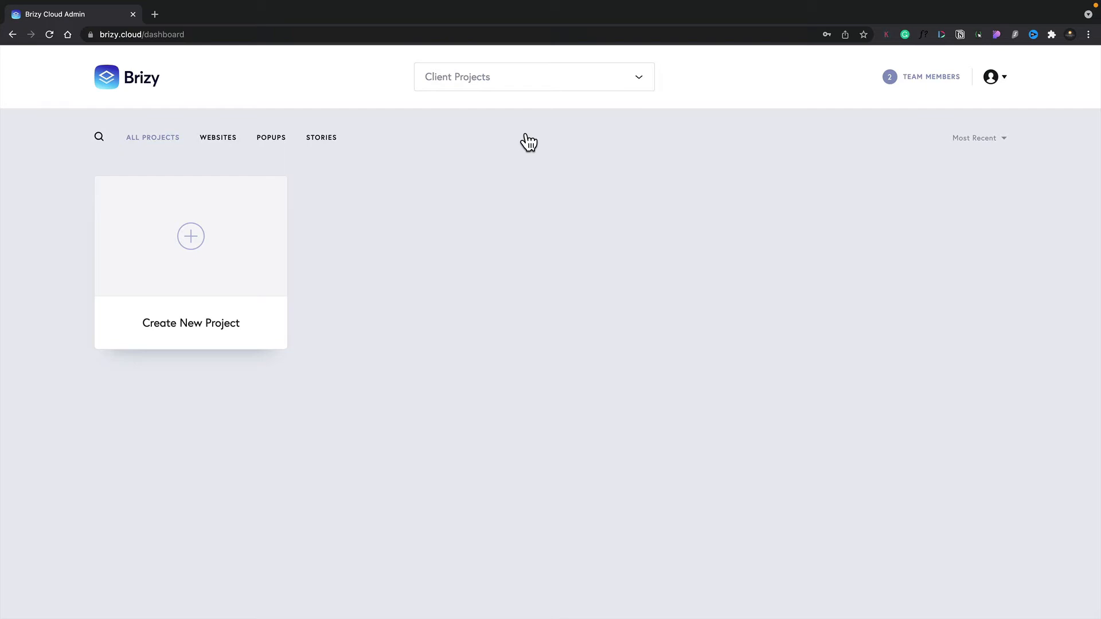
click(533, 77)
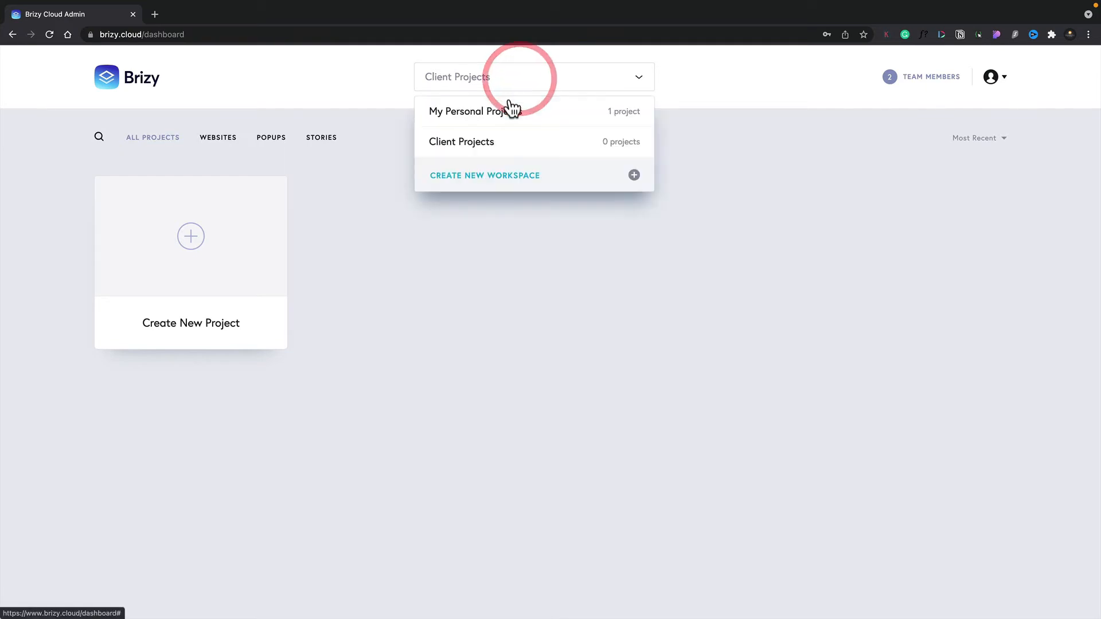
click(470, 111)
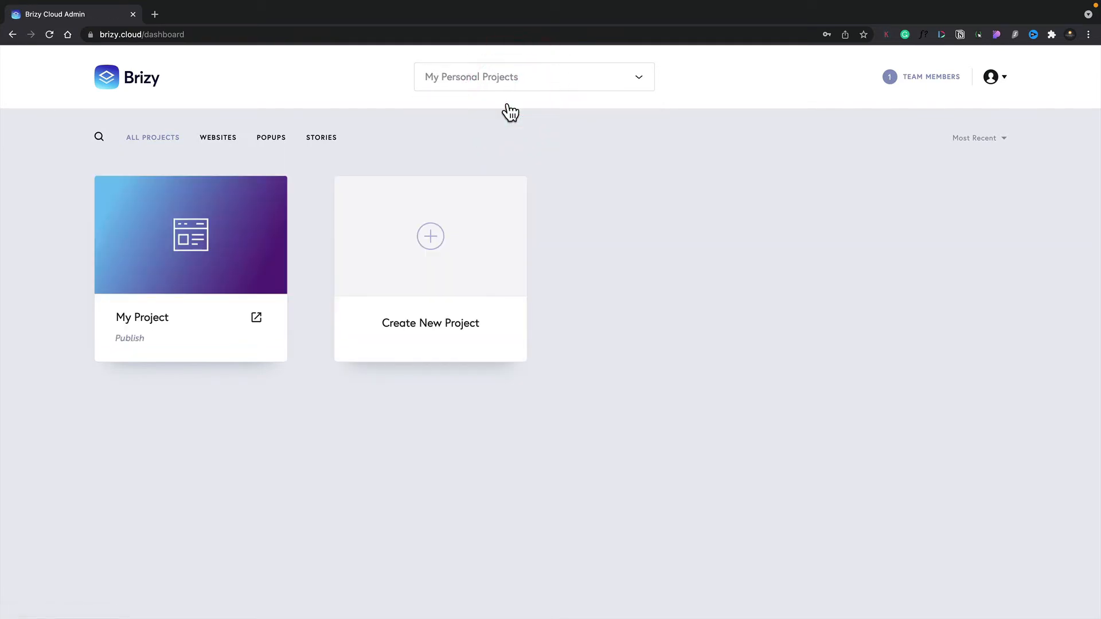
mouse_move(190, 235)
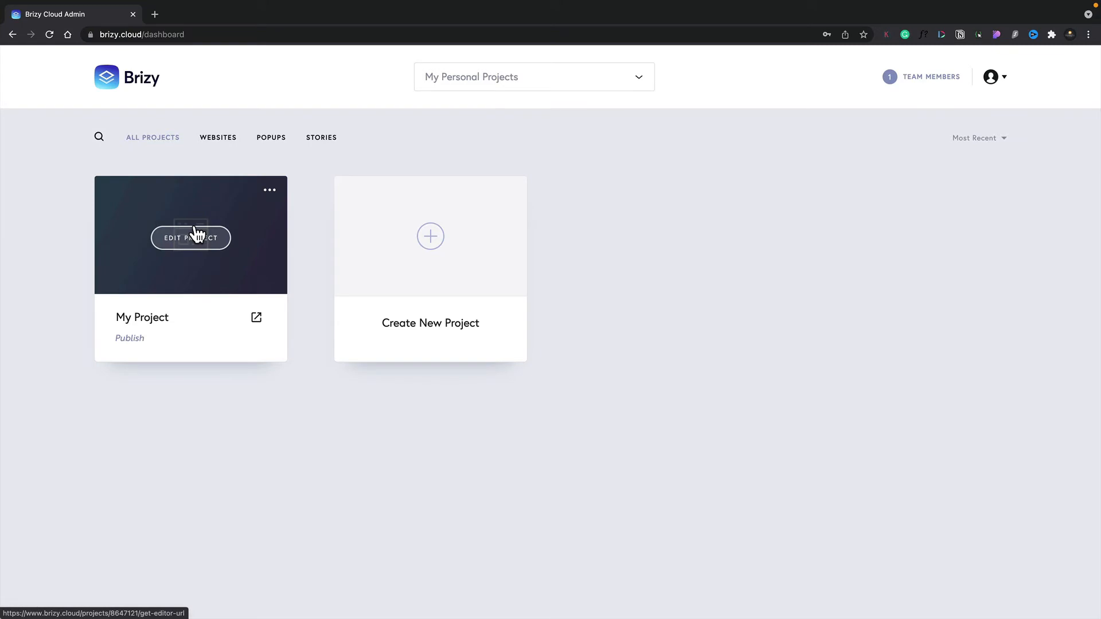
mouse_move(911, 99)
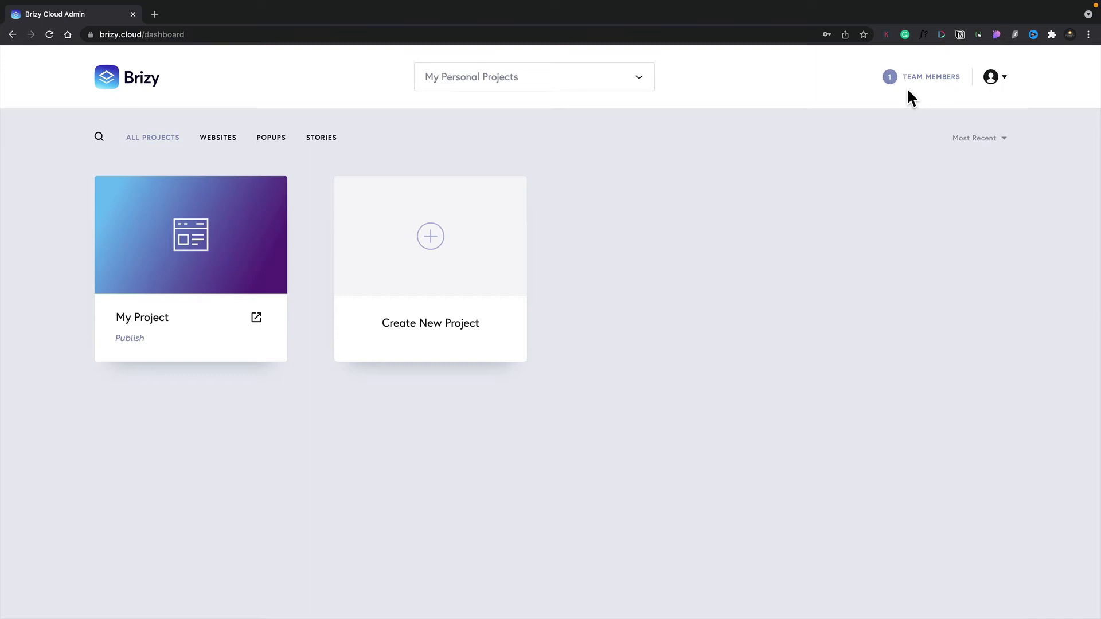
click(637, 77)
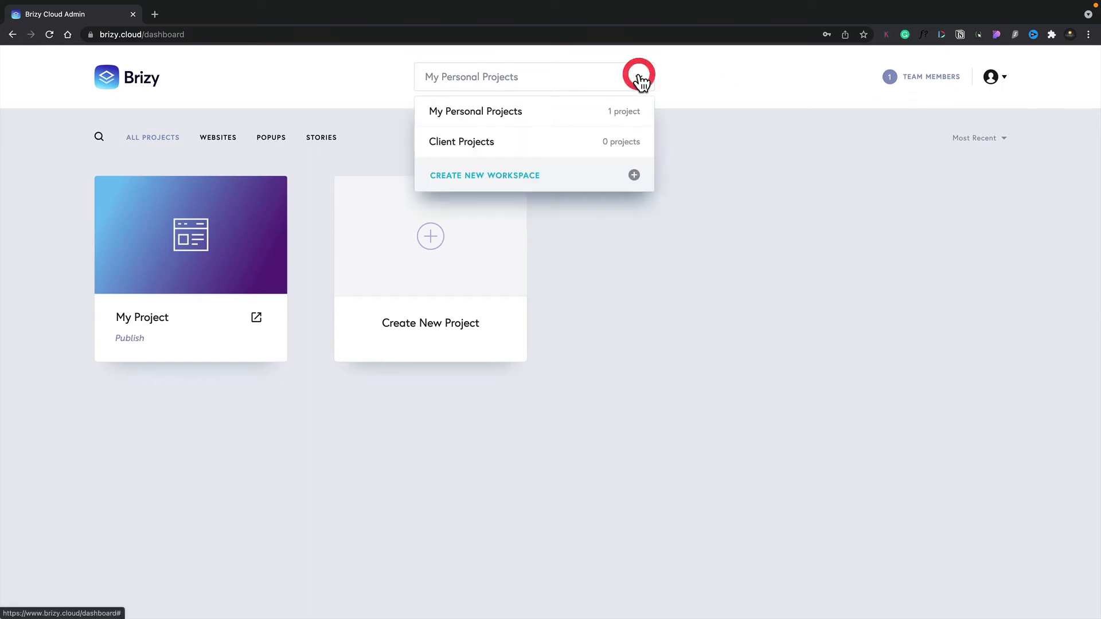
click(461, 141)
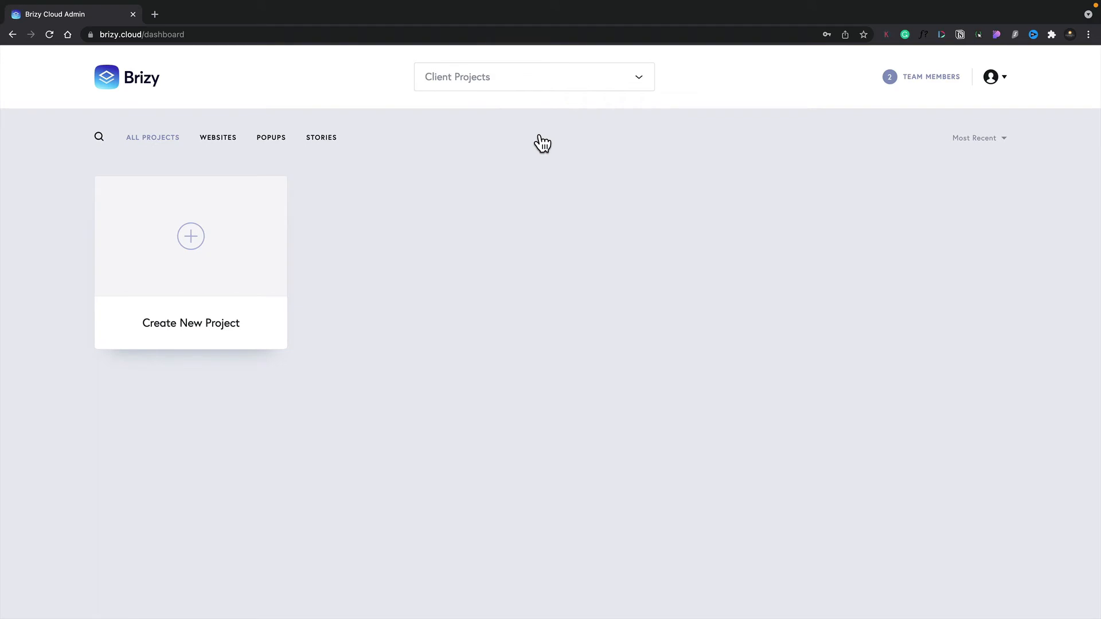
mouse_move(934, 98)
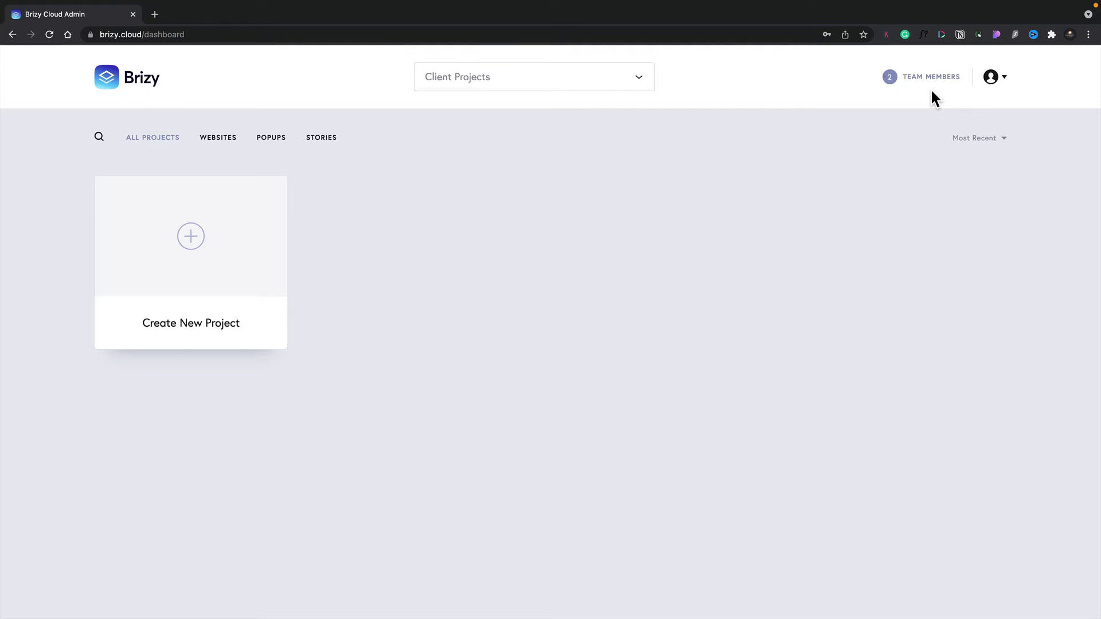
mouse_move(928, 103)
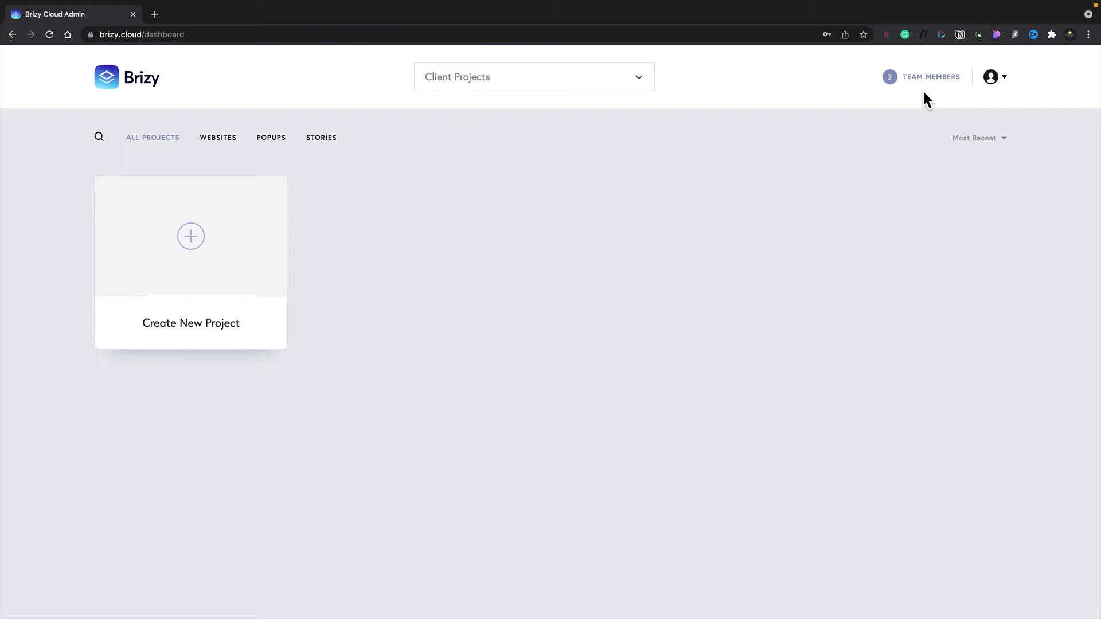
mouse_move(754, 95)
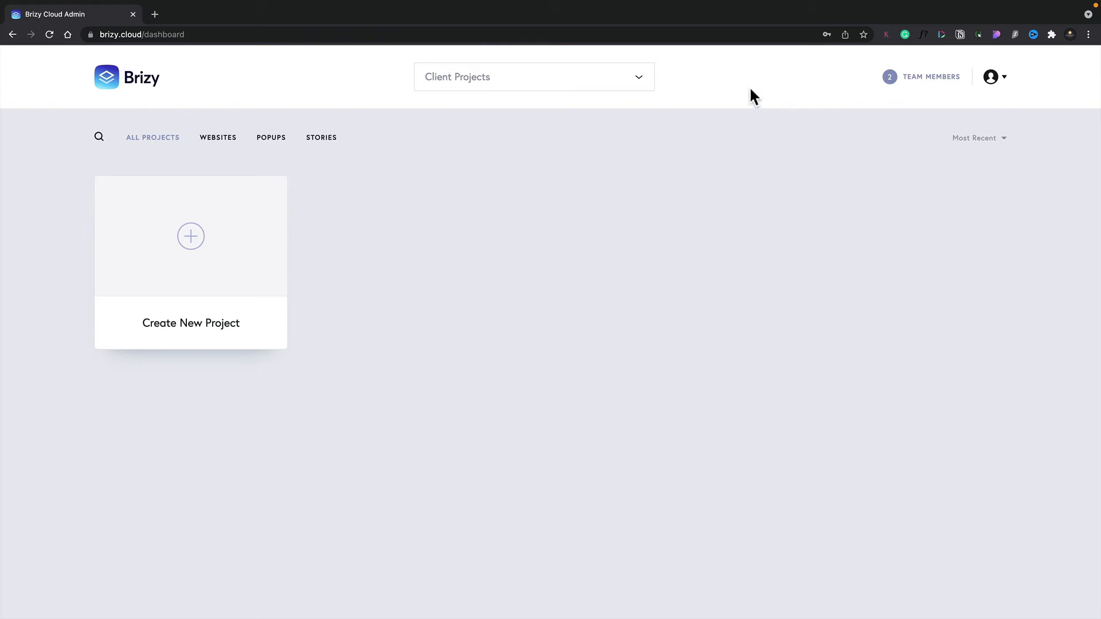
Create a new workspace named 'Landing Pages' from the workspace dropdown
click(534, 76)
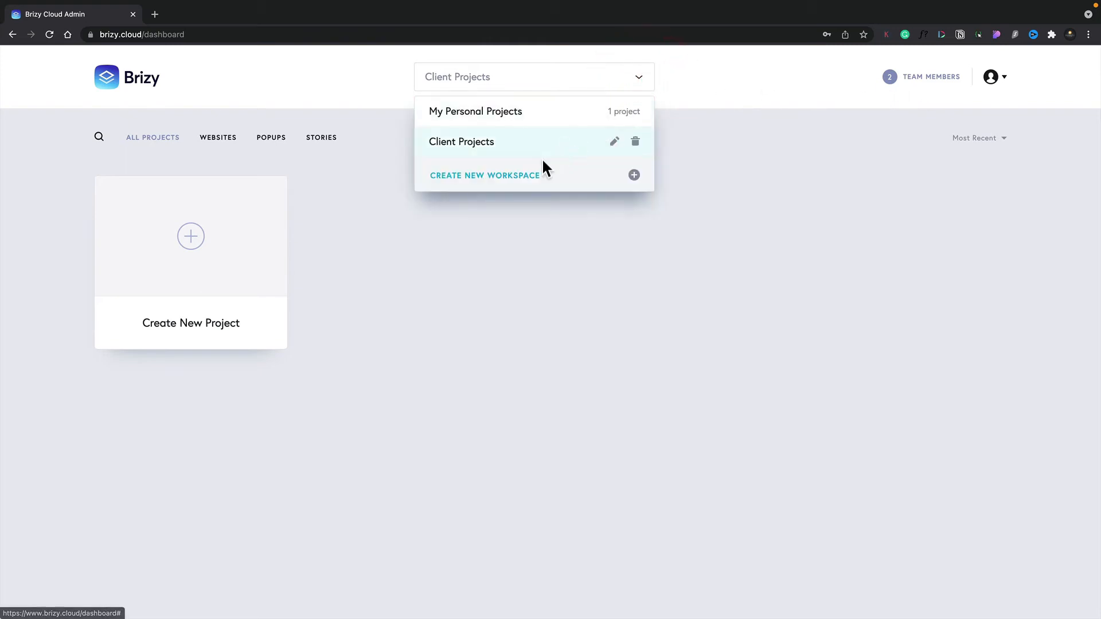
click(484, 174)
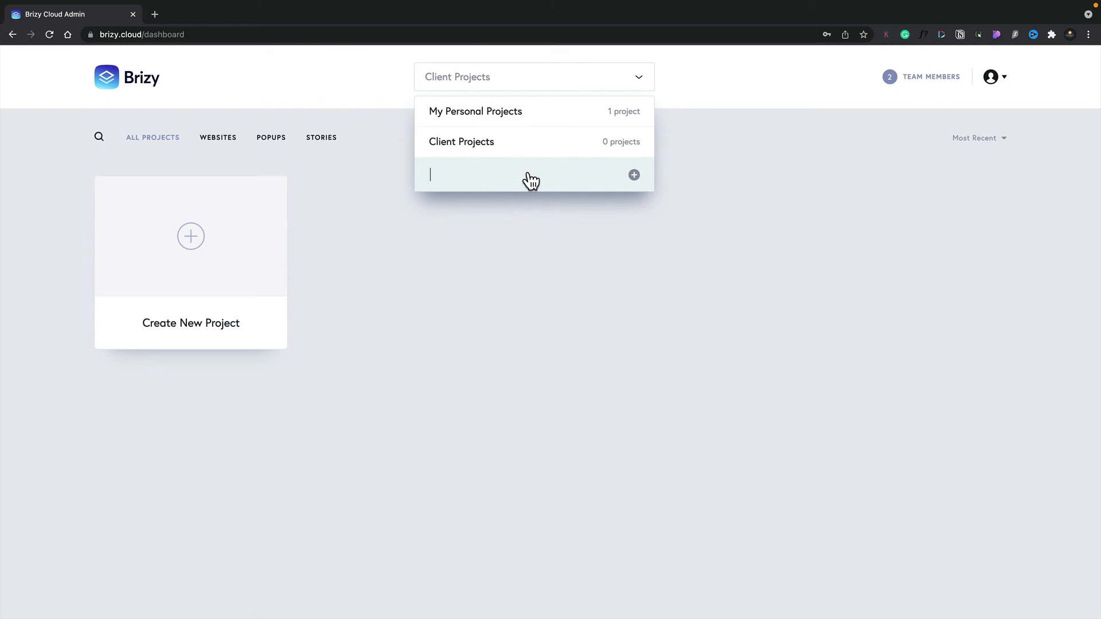
text(Landing Page)
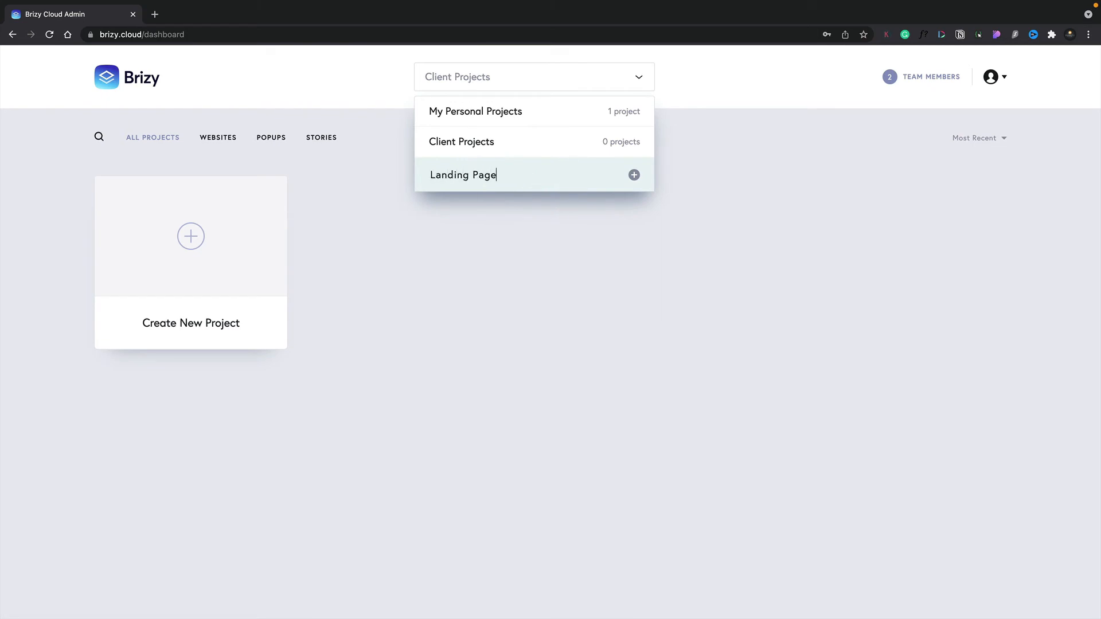
text(s)
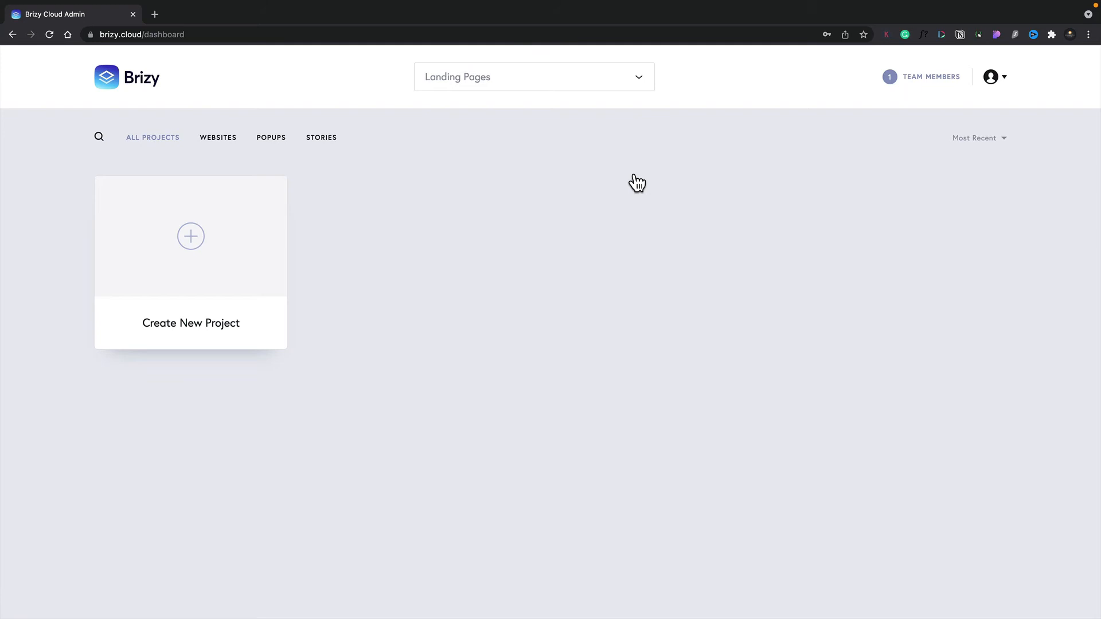
mouse_move(600, 118)
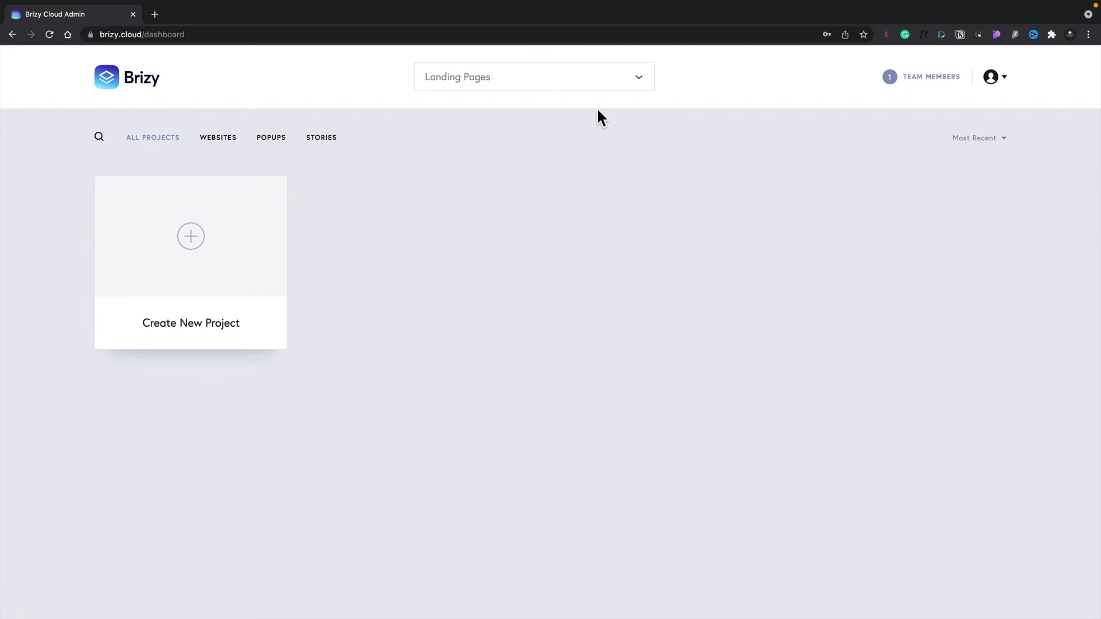
Create a new Website & Landing Page project, Project #1, in the Landing Pages workspace
click(533, 77)
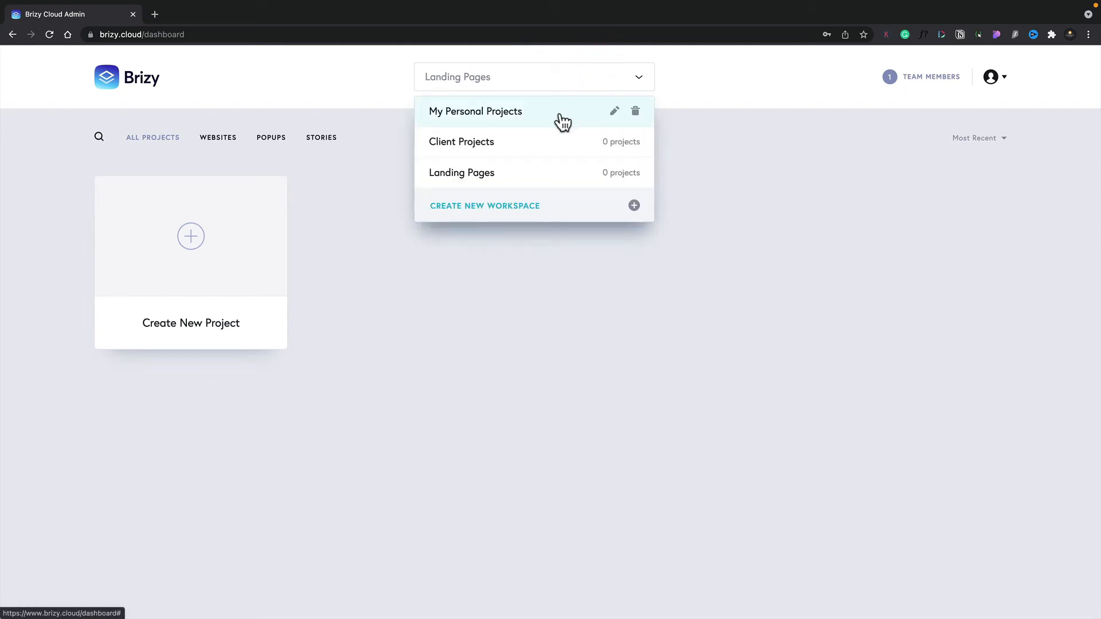
click(461, 141)
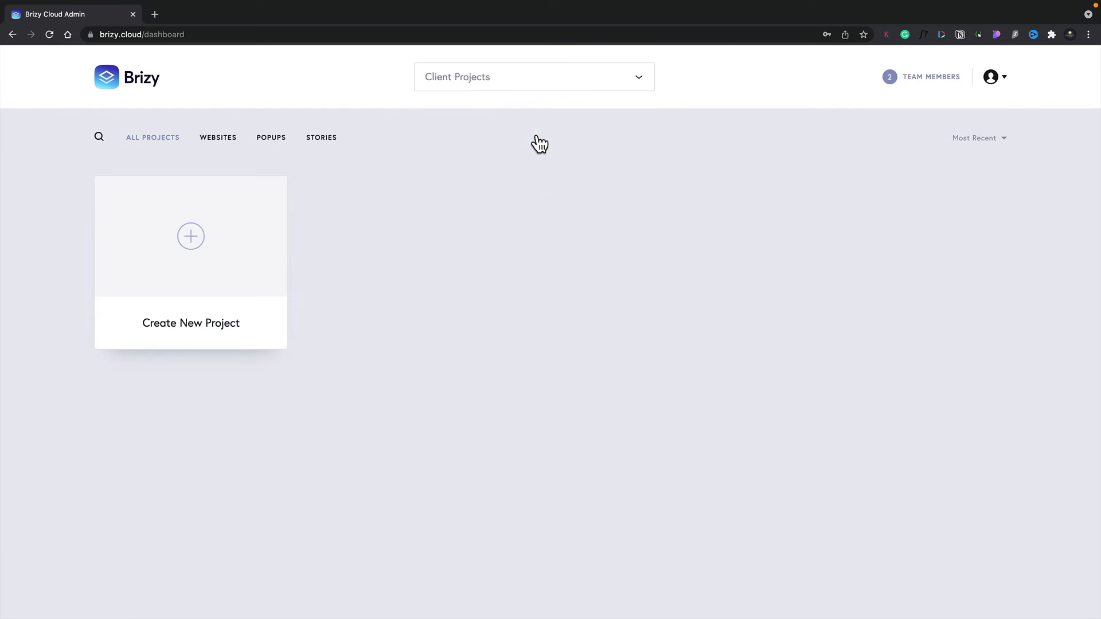
mouse_move(190, 239)
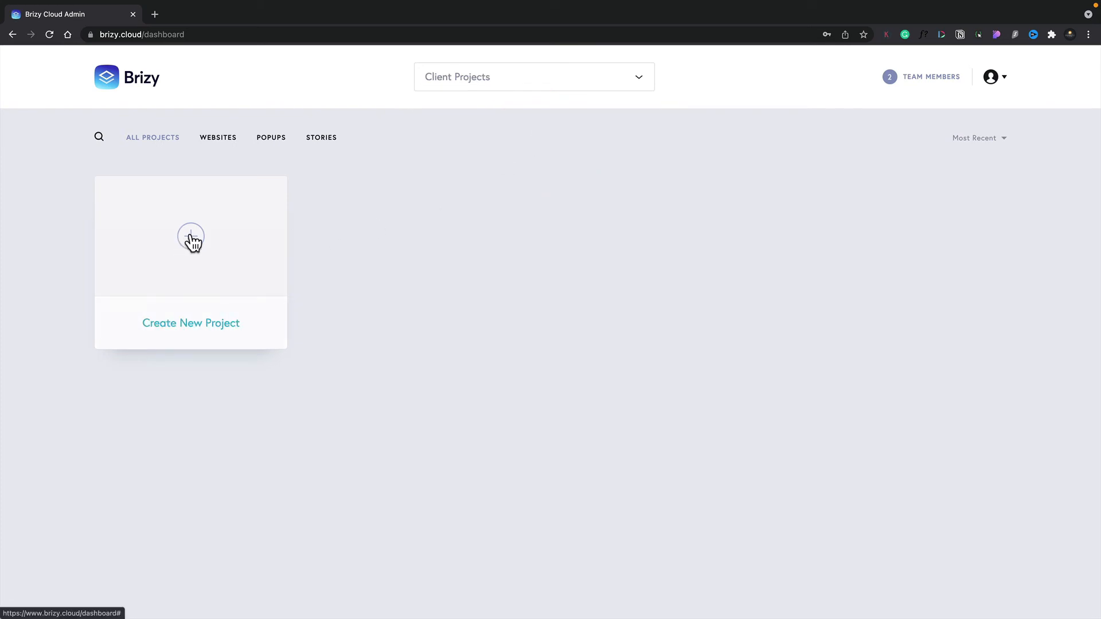
click(190, 236)
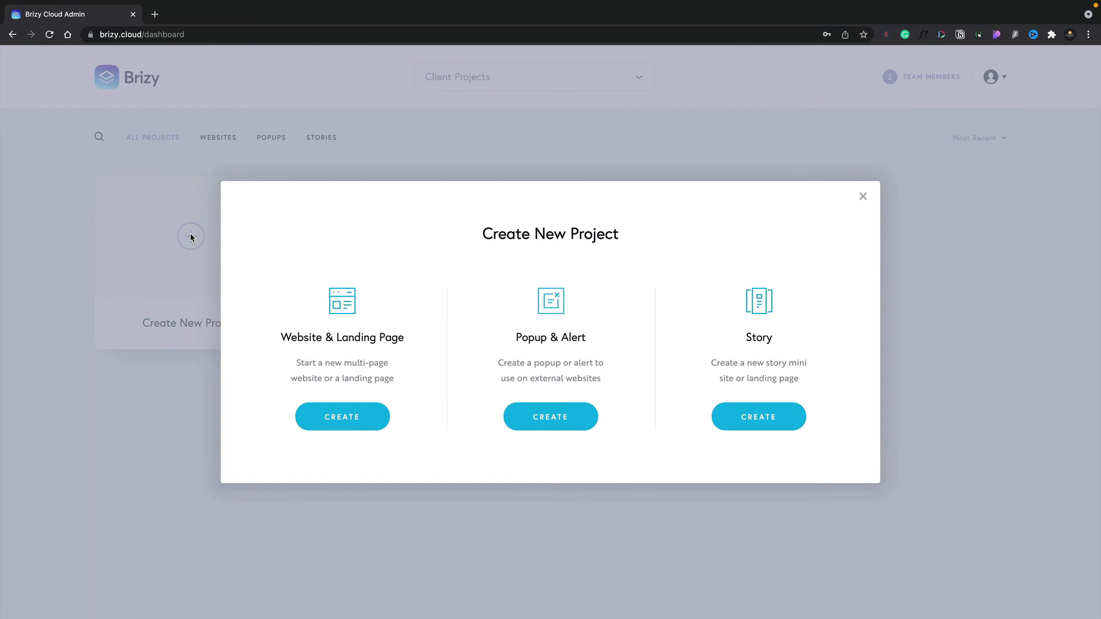
mouse_move(377, 403)
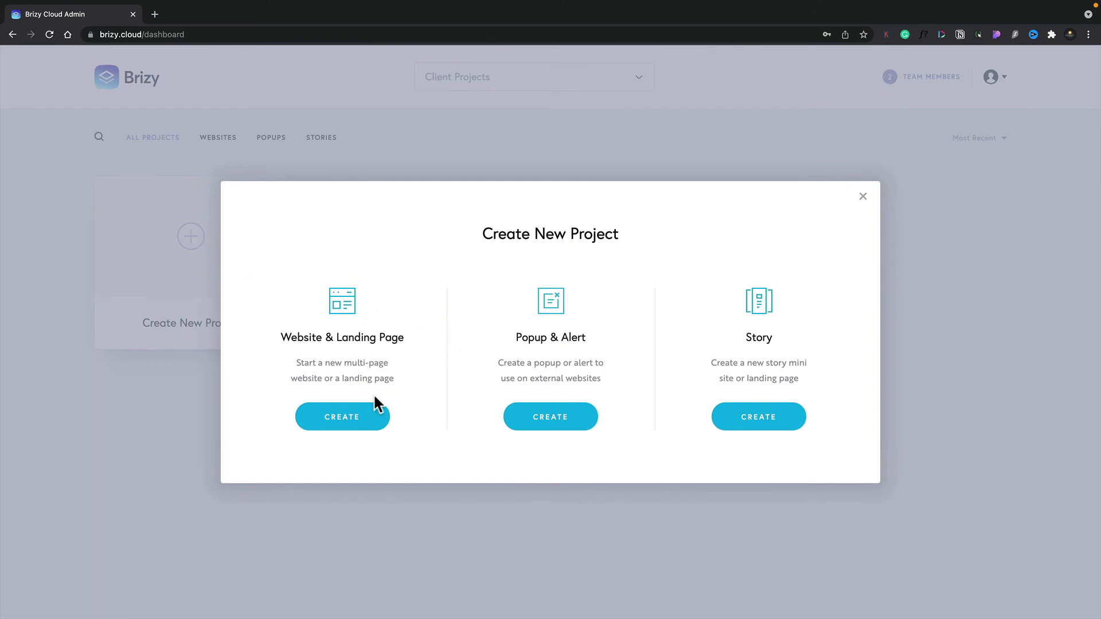
click(342, 416)
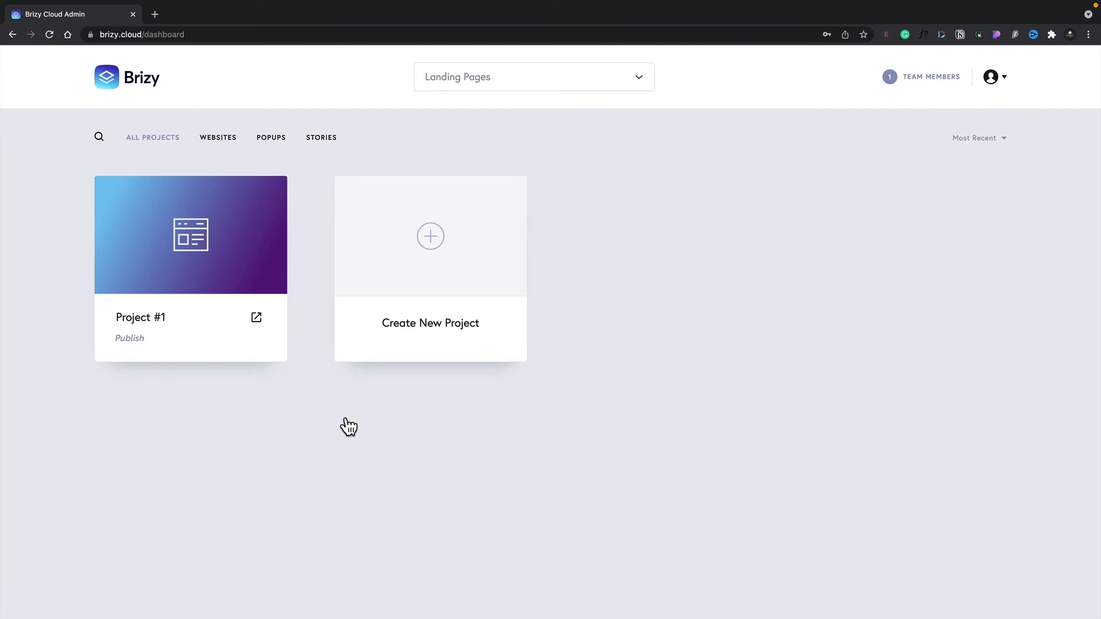
mouse_move(497, 187)
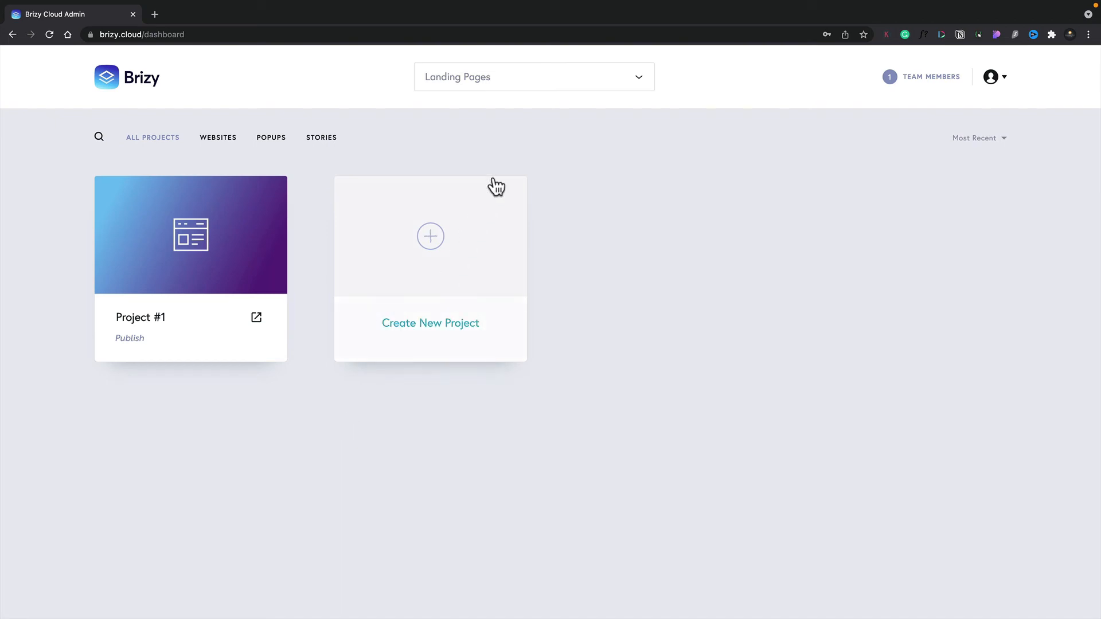
Rename the Landing Pages workspace to 'Landing Pages 2021'
click(637, 77)
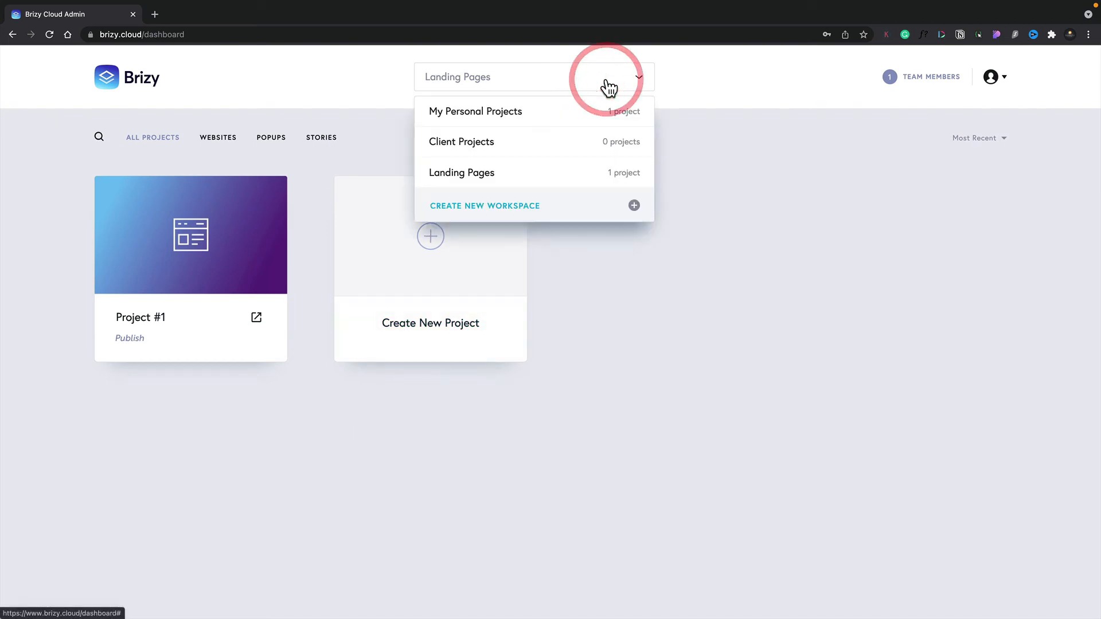
mouse_move(618, 176)
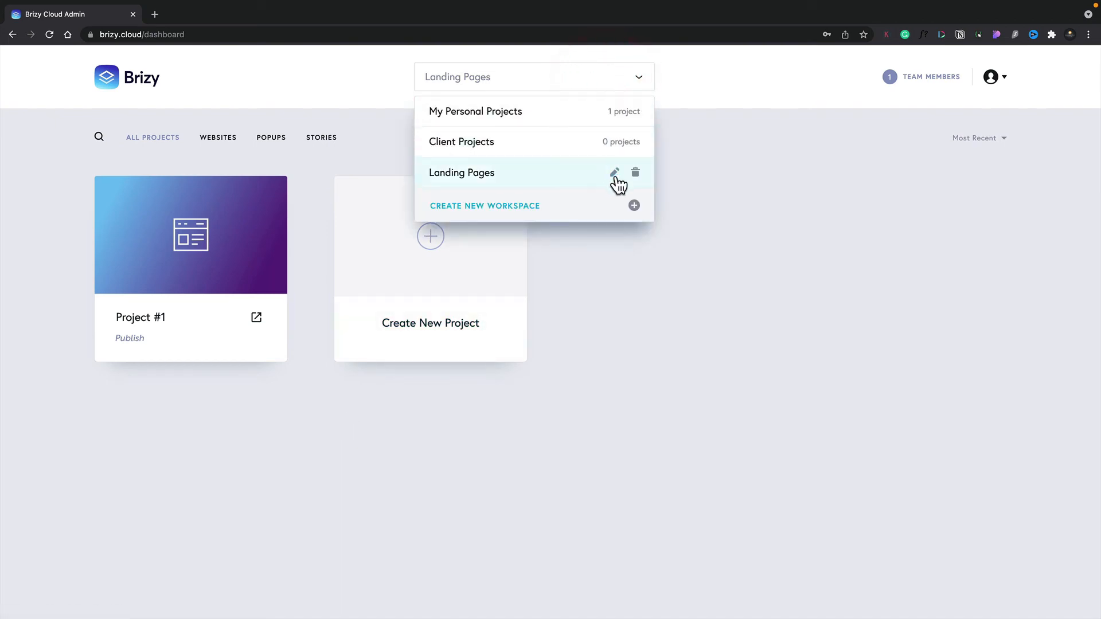
click(615, 173)
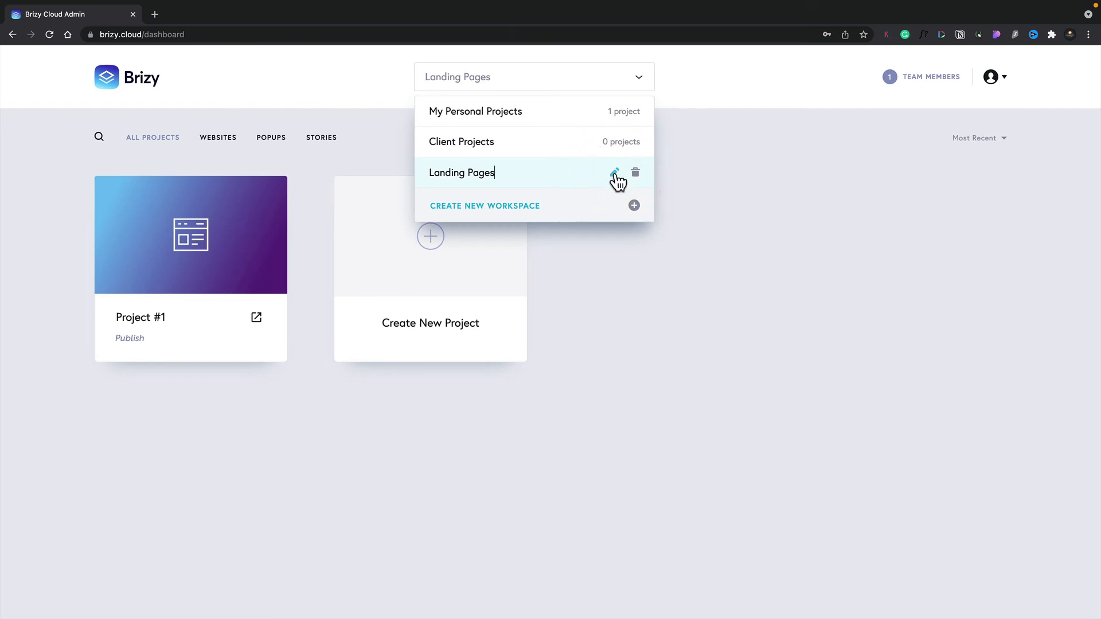
text(2021)
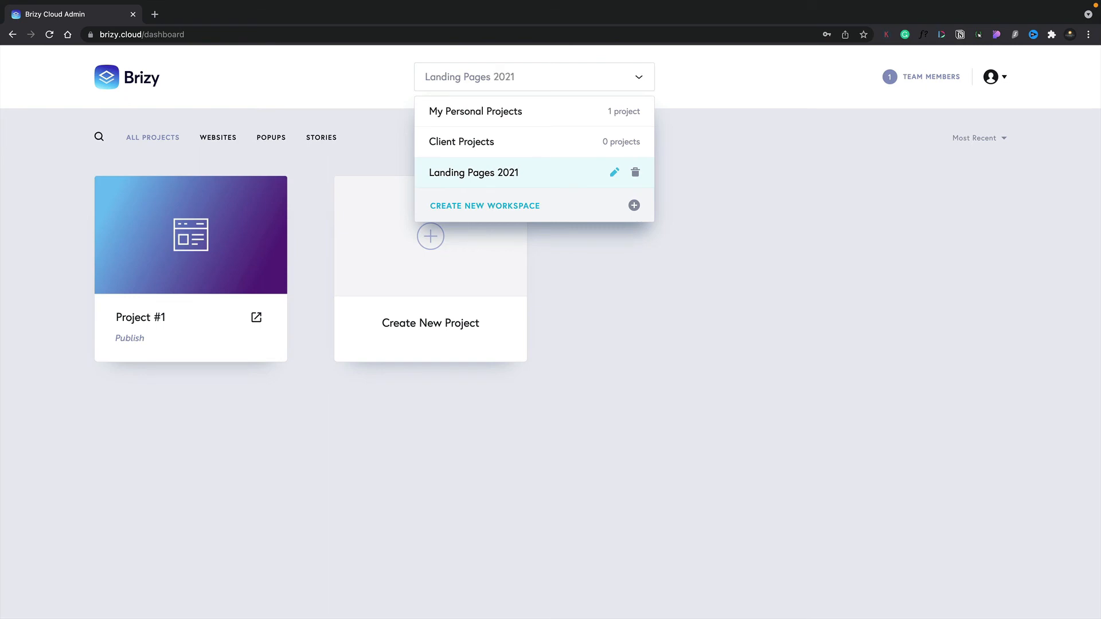
mouse_move(570, 184)
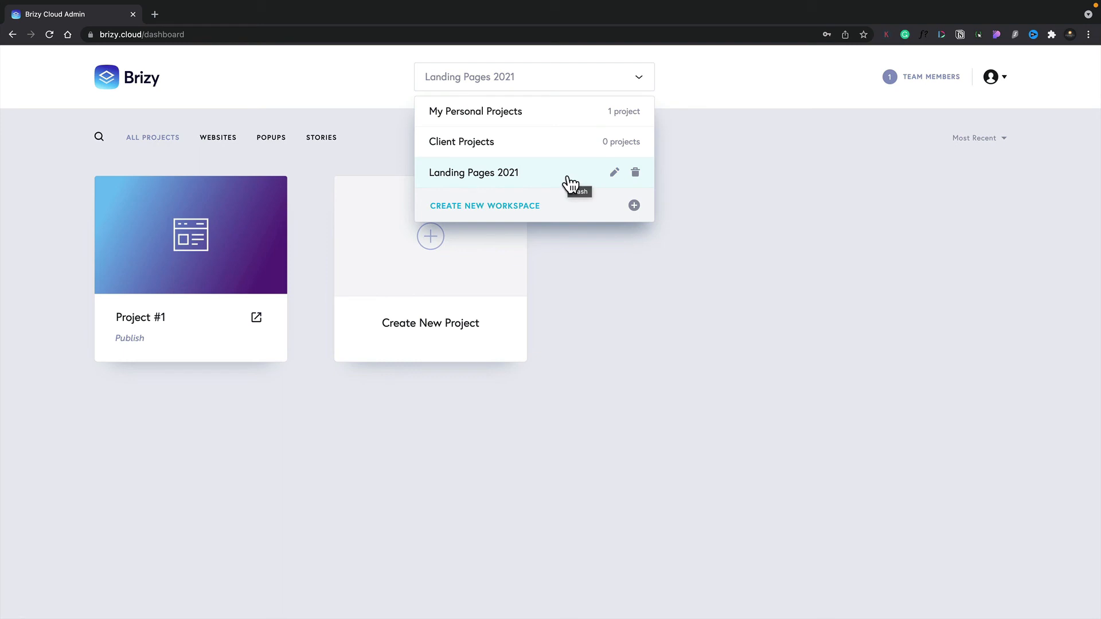
mouse_move(636, 149)
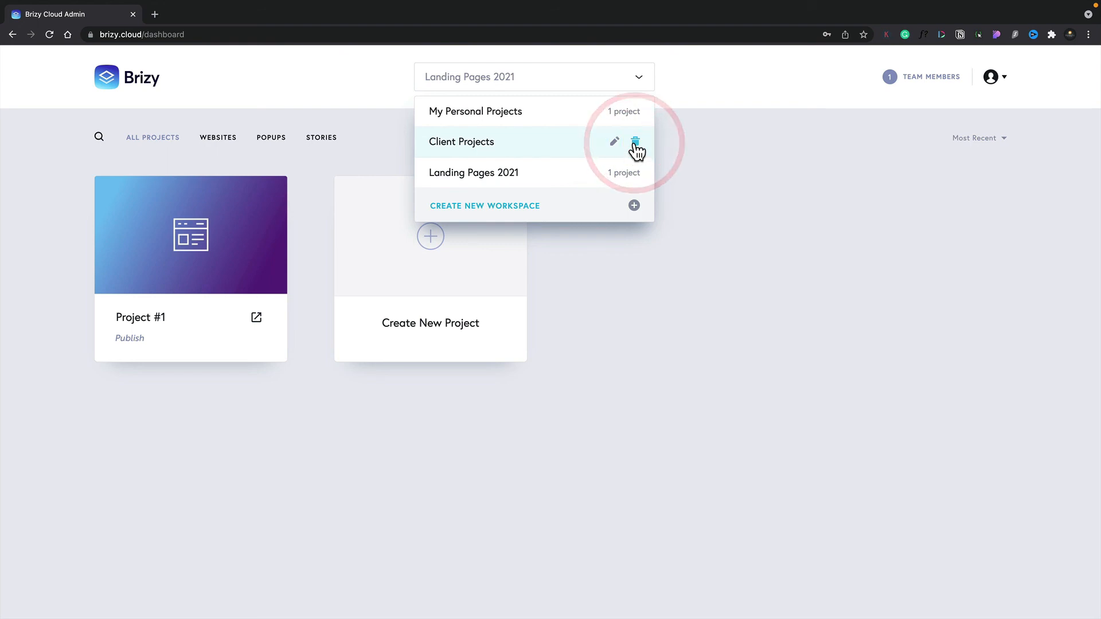
Delete the Client Projects workspace, returning to My Personal Projects
click(476, 111)
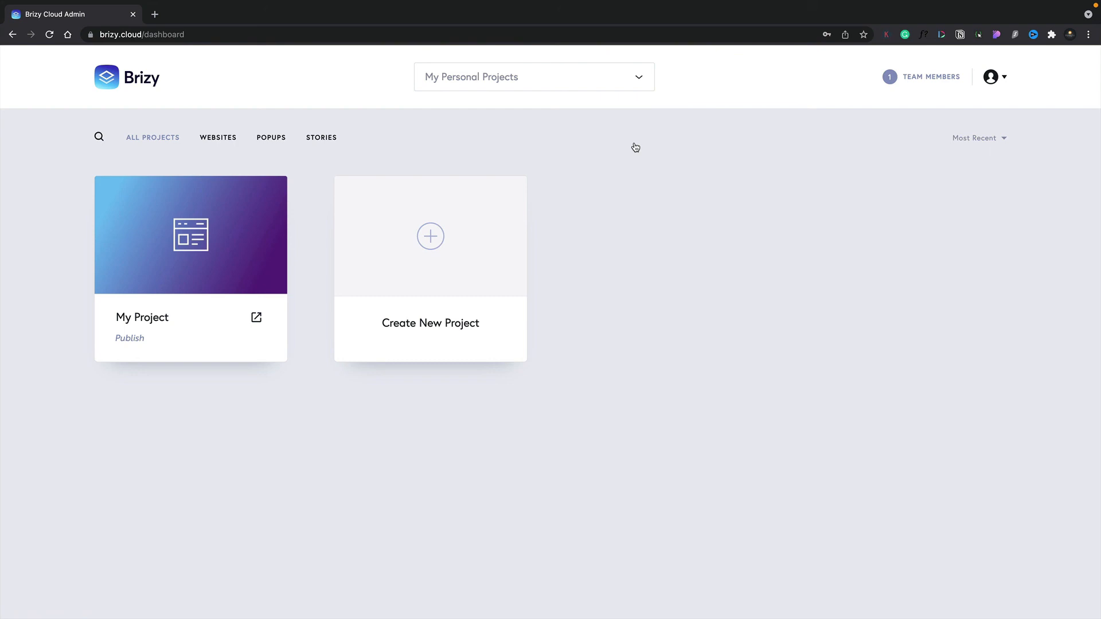
mouse_move(629, 80)
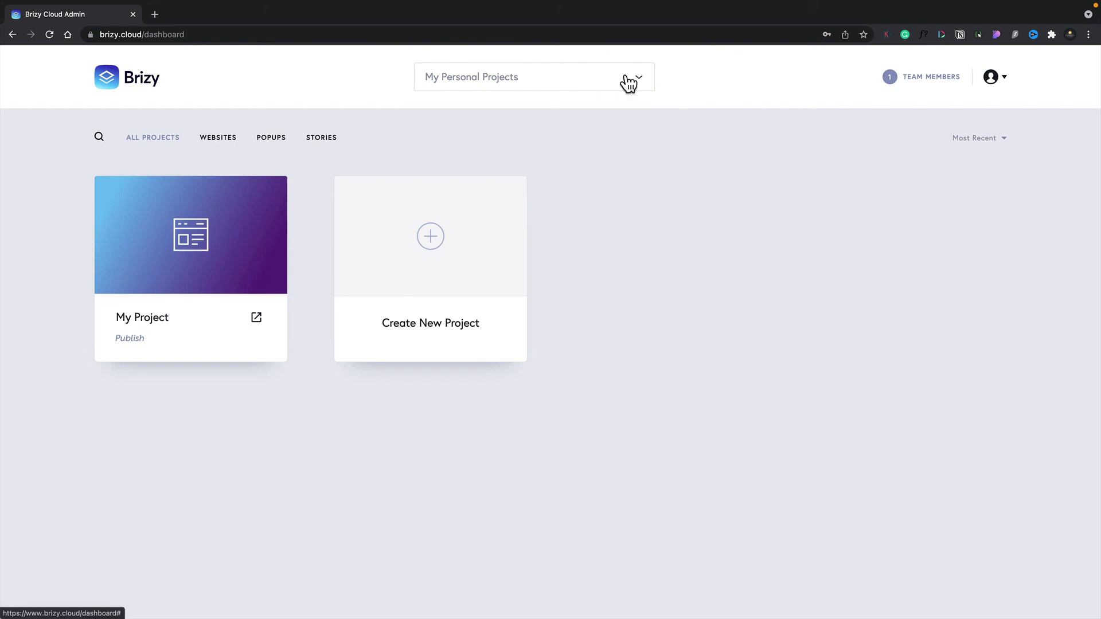